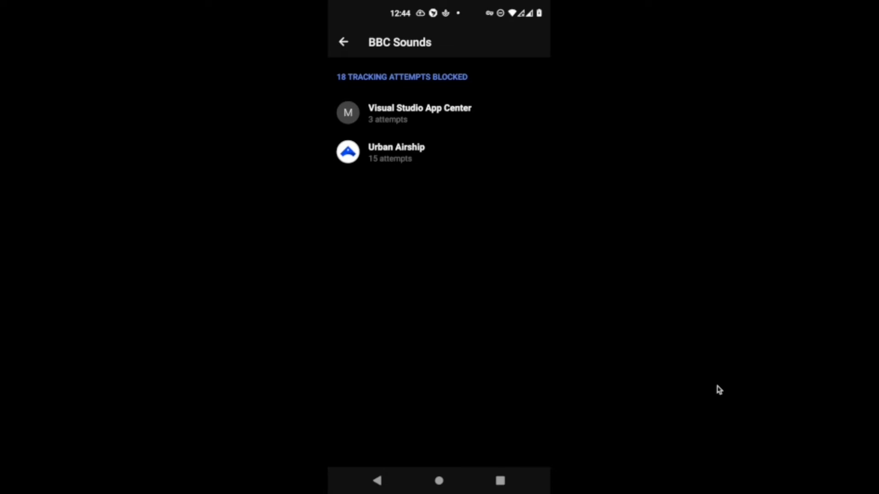
Back on the activity list, scroll Recent Activity to view Flipboard's 4 blocked tracking attempts.
{"action": "left_click", "coordinate": [343, 42]}
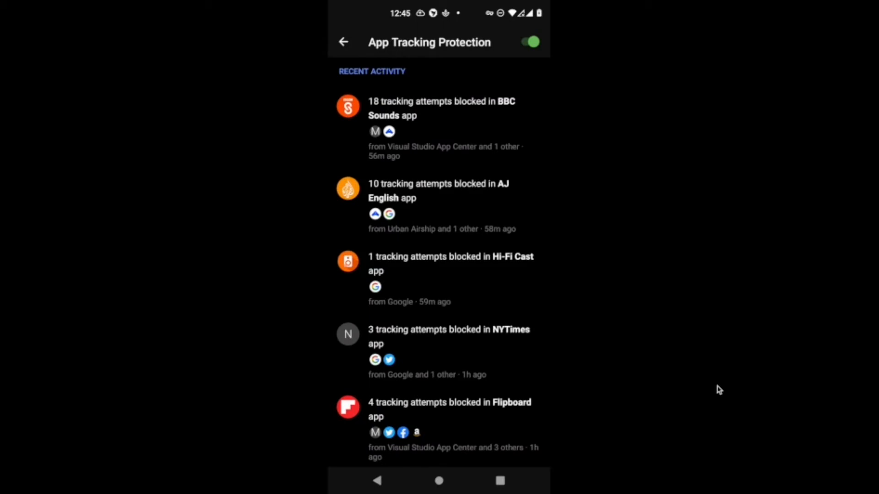
{"action": "scroll", "scroll_direction": "down", "scroll_amount": 3}
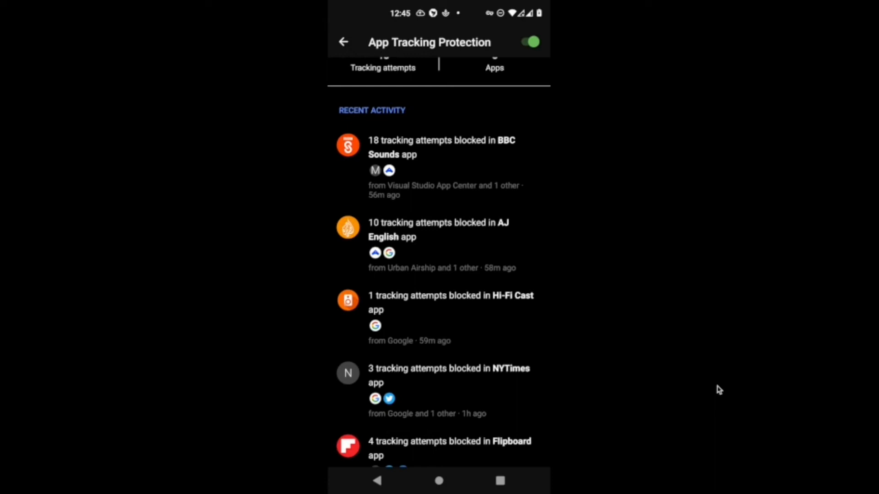
{"action": "scroll", "scroll_direction": "up", "scroll_amount": 3}
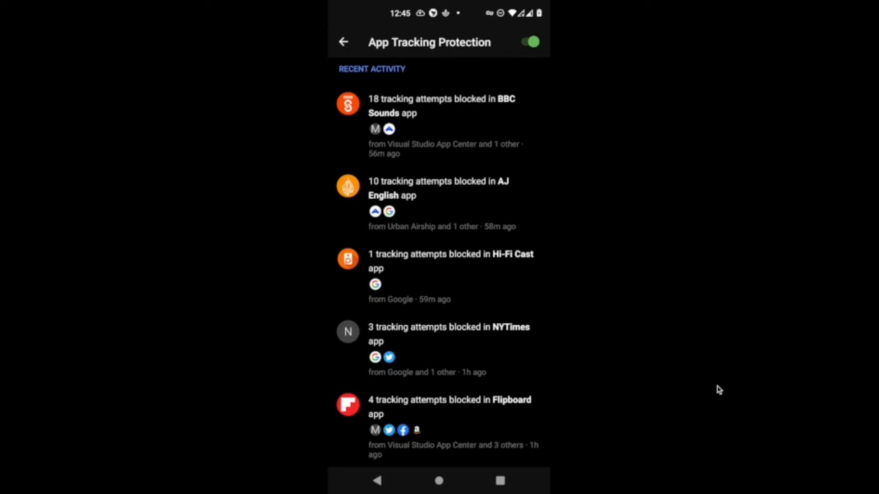
{"action": "scroll", "scroll_direction": "down", "scroll_amount": 3}
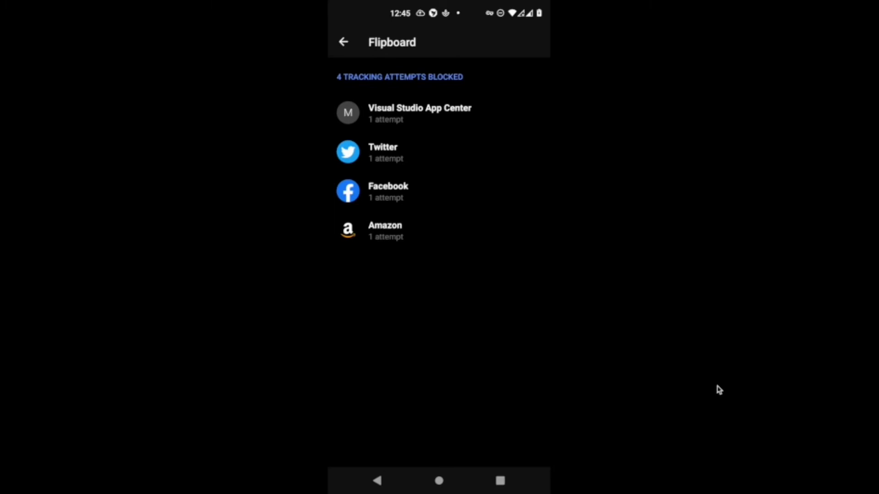
{"action": "left_click", "coordinate": [343, 41]}
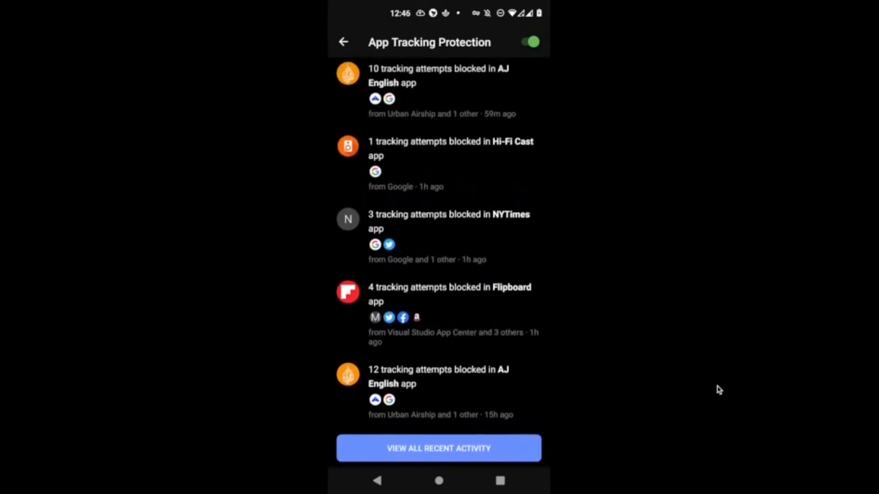
View NYTimes' blocked trackers (Google 2, Twitter 1), then go back to the dashboard.
{"action": "scroll", "scroll_direction": "down", "scroll_amount": 3}
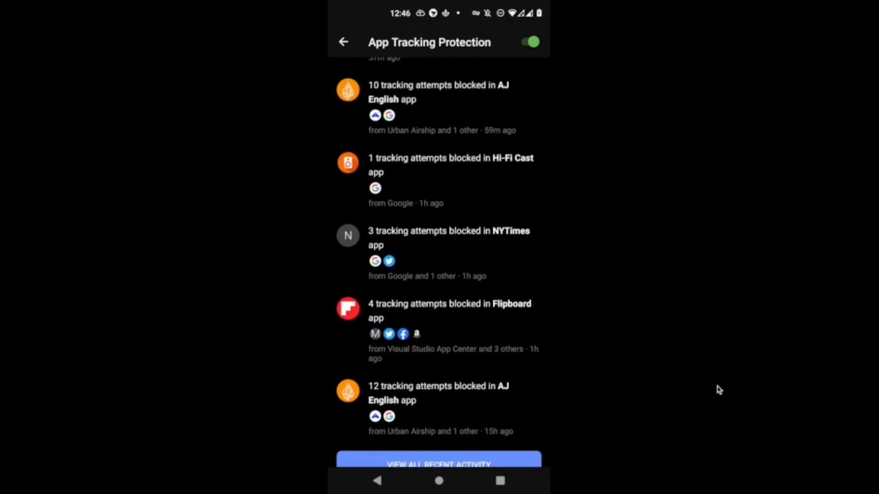
{"action": "left_click", "coordinate": [448, 238]}
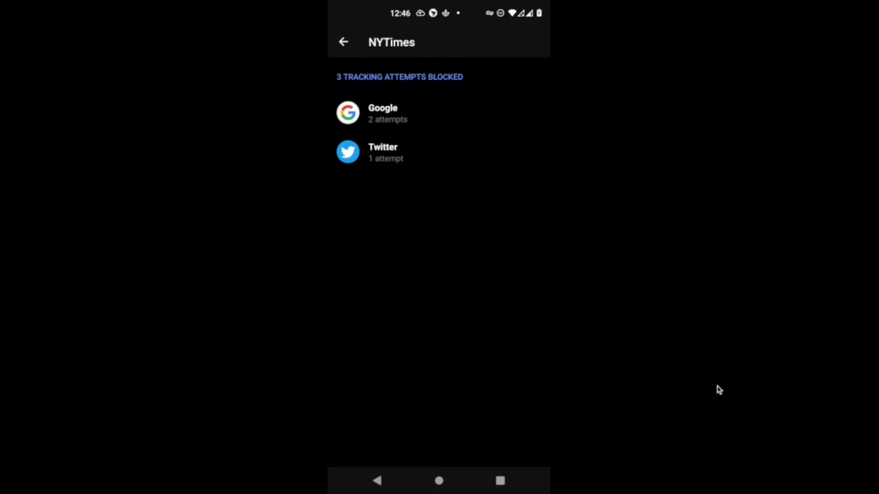
{"action": "left_click", "coordinate": [343, 42]}
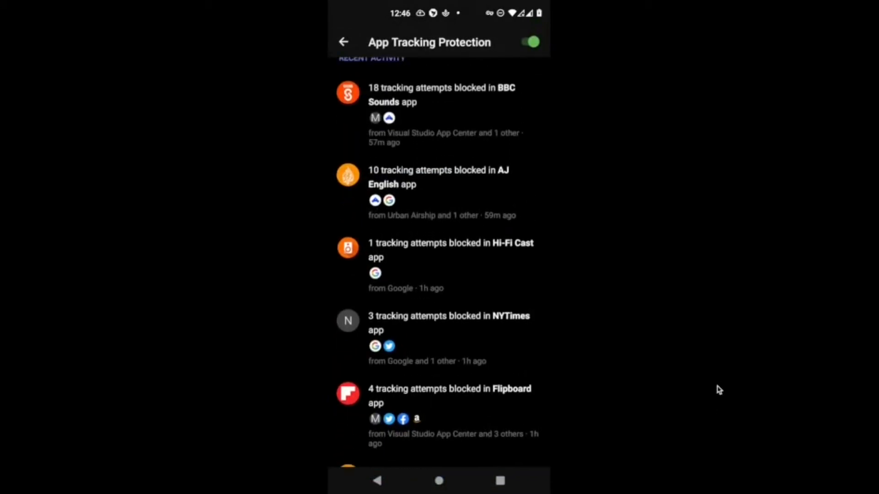
{"action": "scroll", "scroll_direction": "down", "scroll_amount": 3}
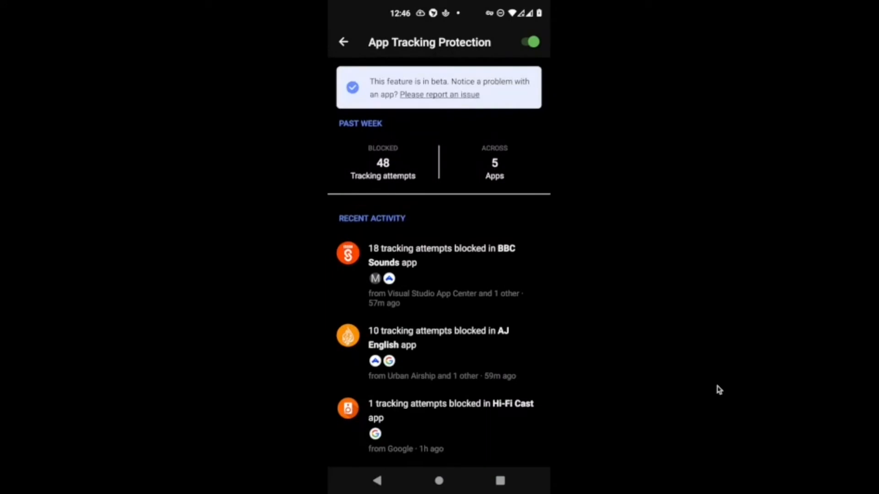
{"action": "scroll", "scroll_direction": "down", "scroll_amount": 3}
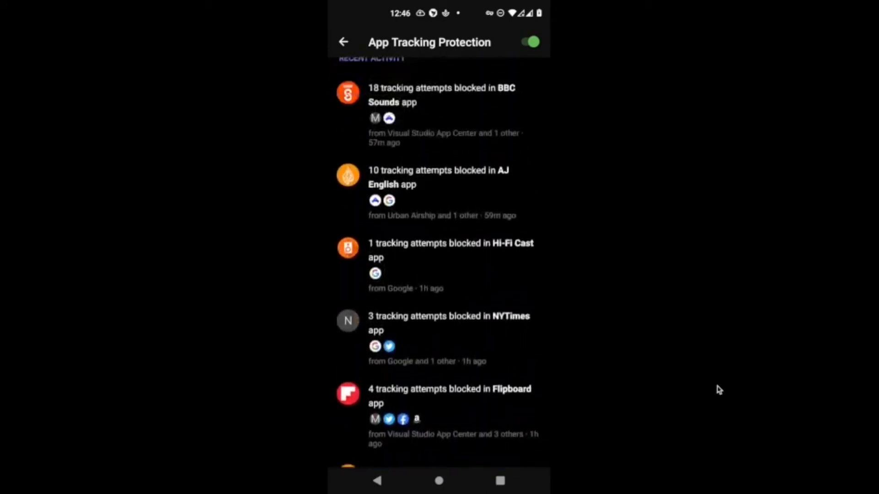
{"action": "scroll", "scroll_direction": "down", "scroll_amount": 3}
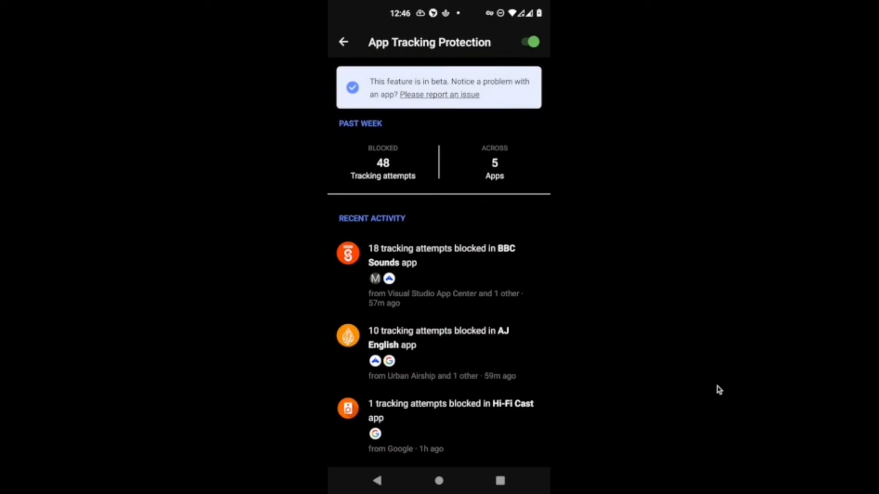
{"action": "scroll", "scroll_direction": "down", "scroll_amount": 3}
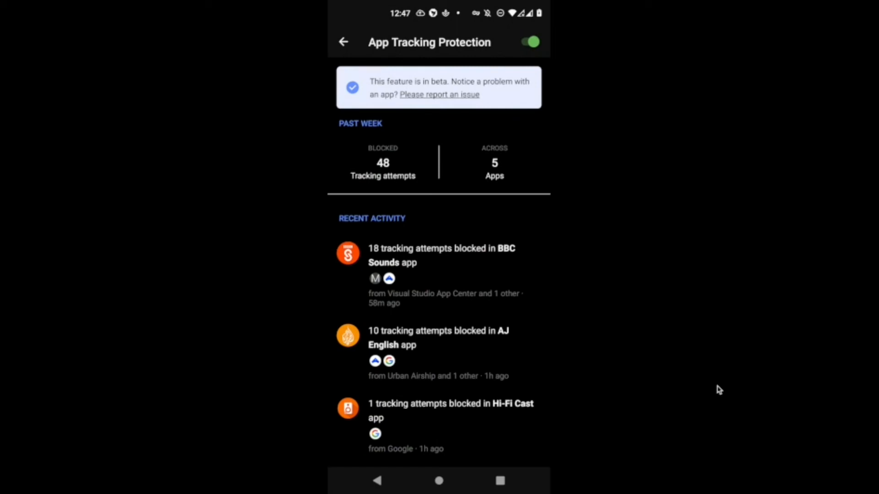
{"action": "left_click", "coordinate": [343, 42]}
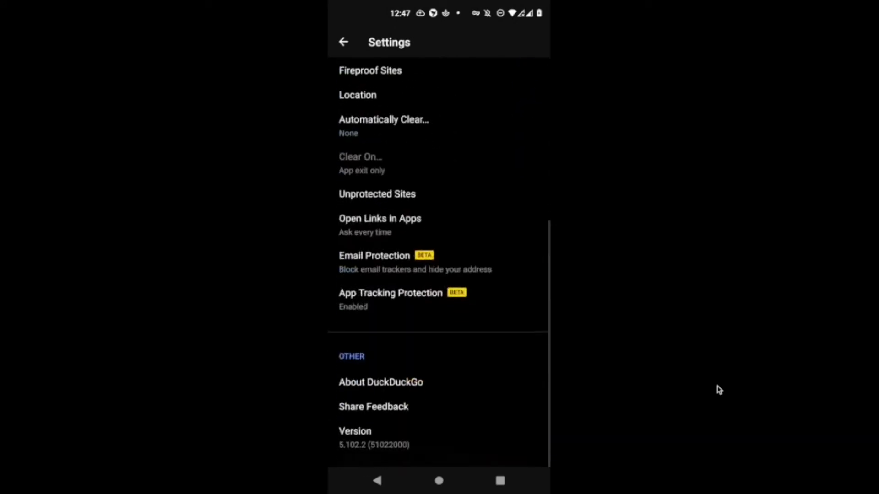
{"action": "scroll", "scroll_direction": "up", "scroll_amount": 3}
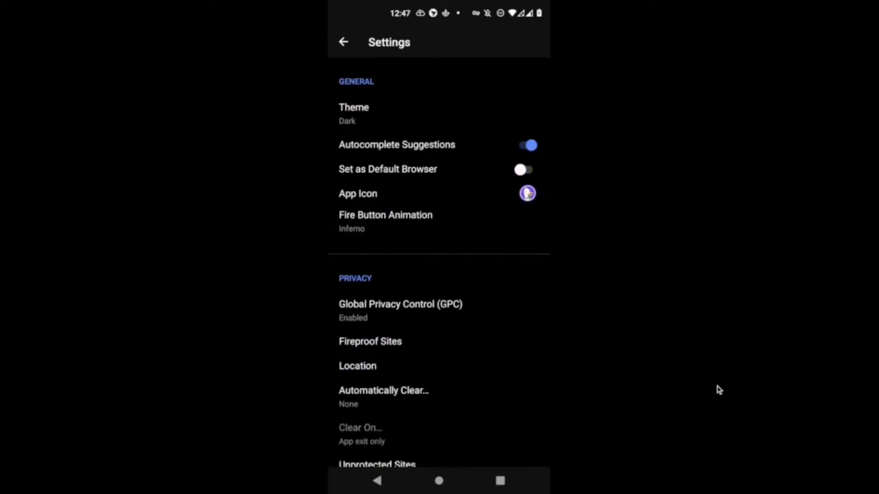
{"action": "scroll", "scroll_direction": "down", "scroll_amount": 3}
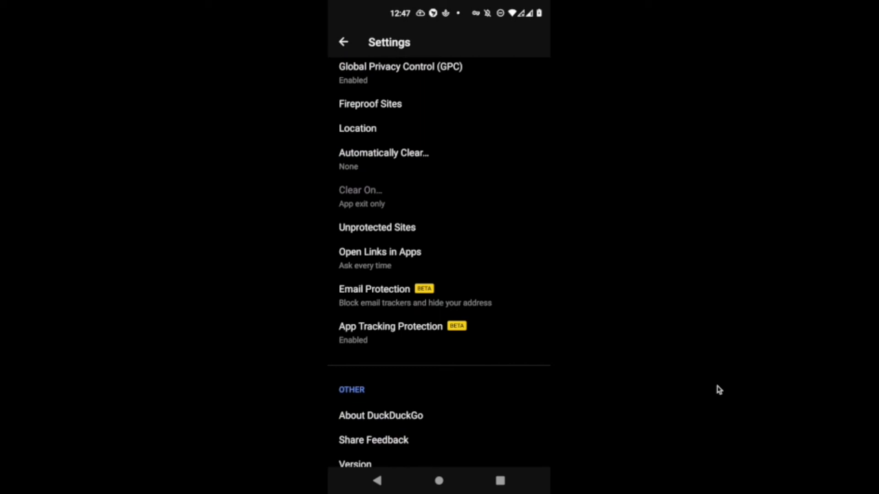
{"action": "left_click", "coordinate": [390, 326]}
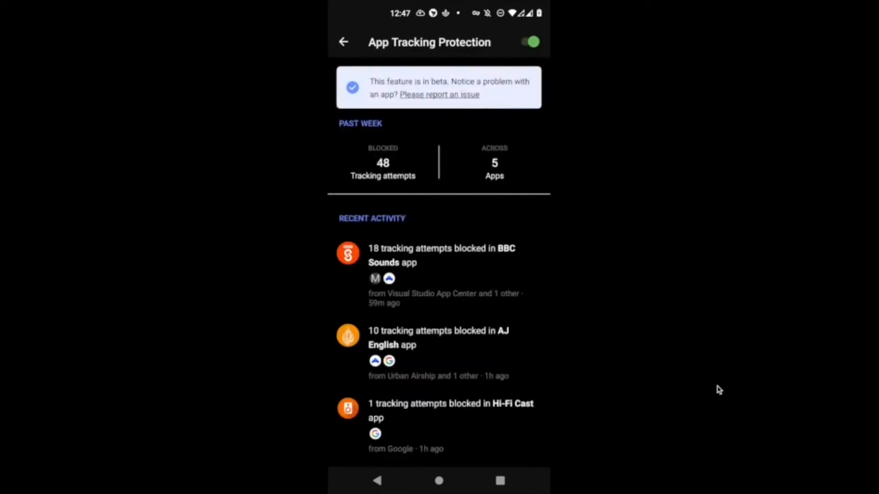